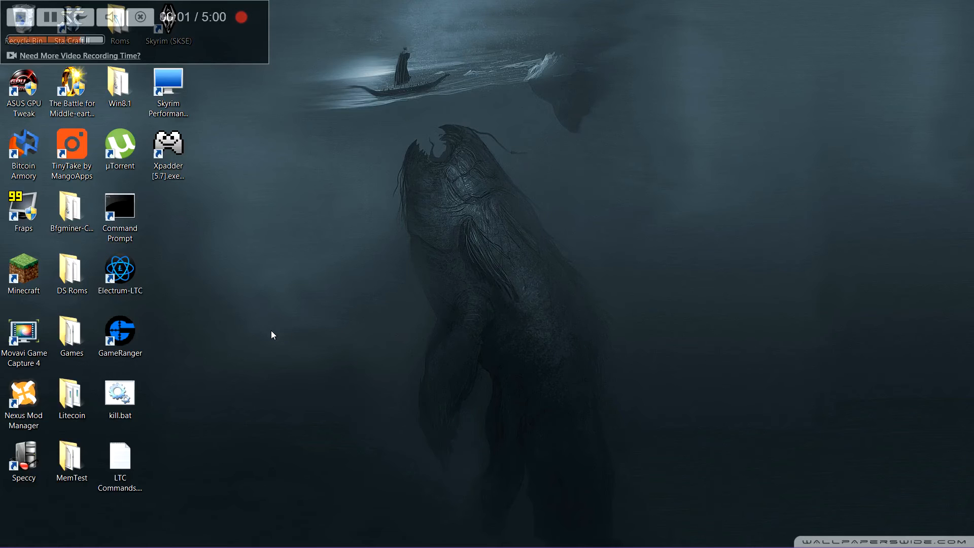
- Launch Movavi Game Capture 4 from its desktop shortcut
{"action": "left_click", "coordinate": [120, 331]}
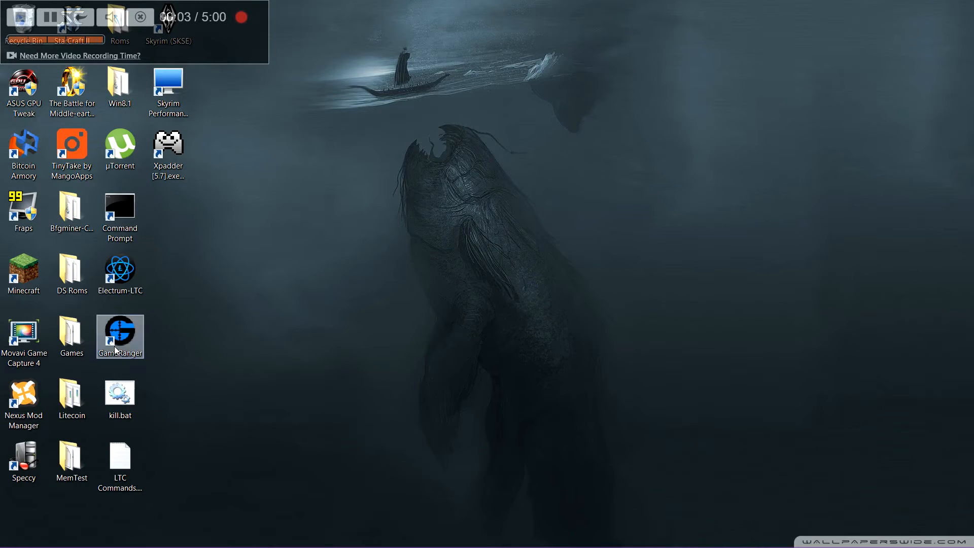
{"action": "left_click", "coordinate": [24, 335]}
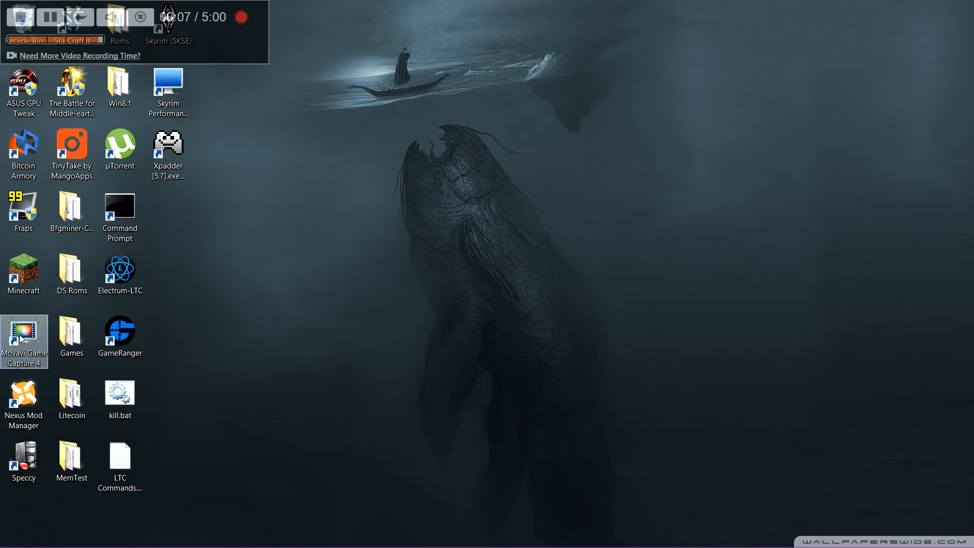
{"action": "double_click", "coordinate": [23, 334]}
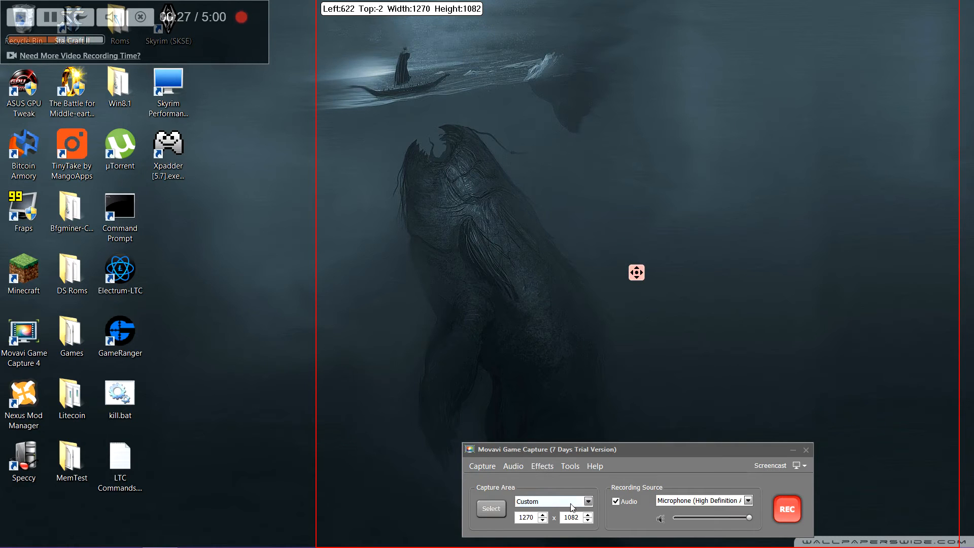
- Start from the Standard 640x480 preset and widen the red frame to 1005 pixels
{"action": "left_click", "coordinate": [587, 501]}
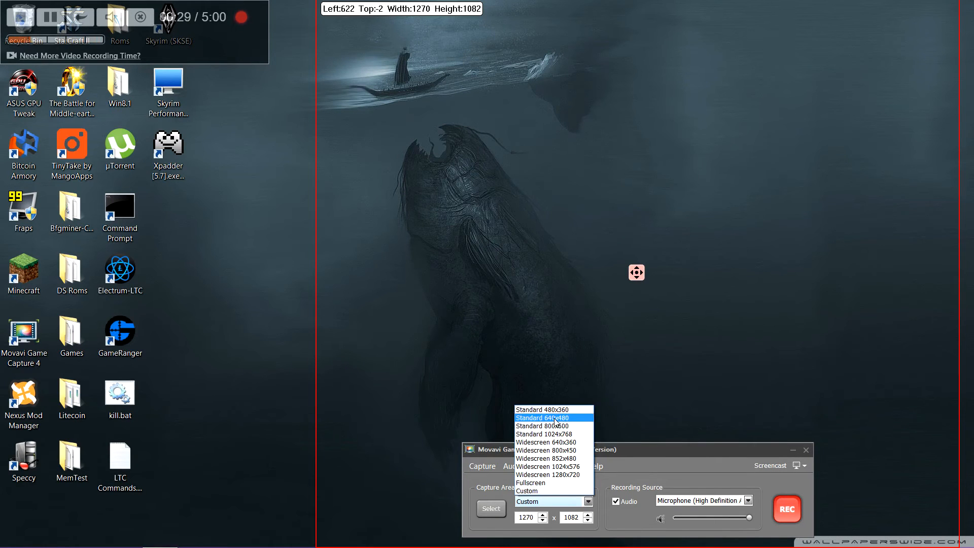
{"action": "left_click", "coordinate": [542, 417]}
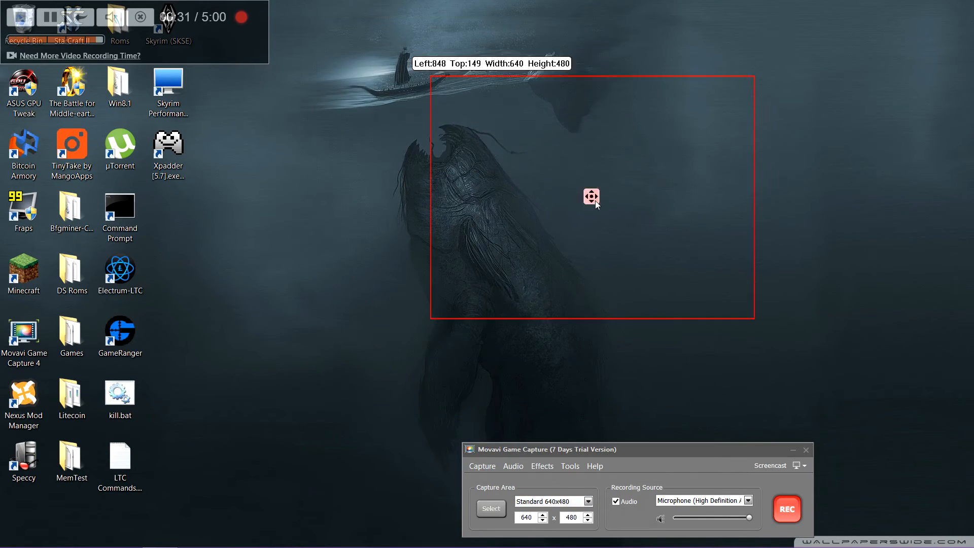
{"action": "left_click_drag", "start_coordinate": [591, 198], "coordinate": [571, 235]}
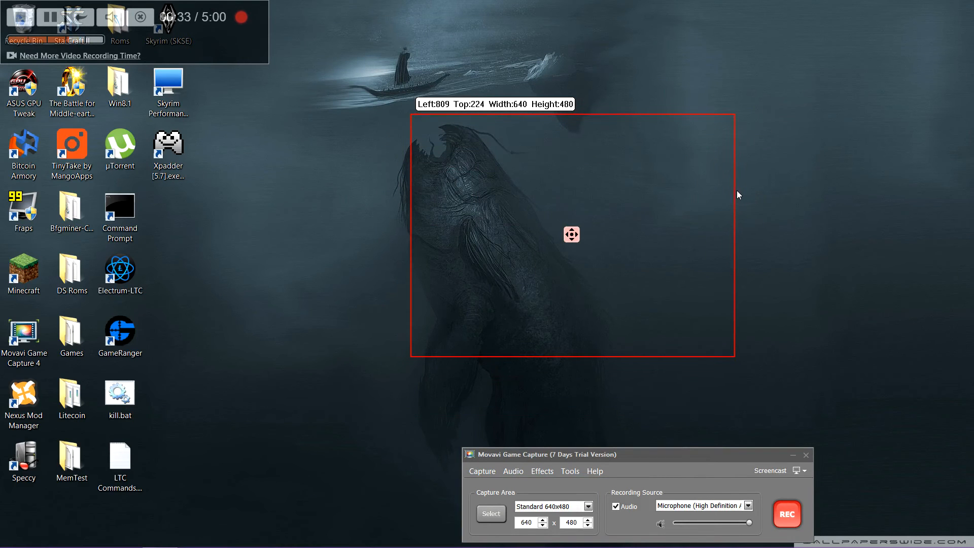
{"action": "left_click_drag", "start_coordinate": [733, 234], "coordinate": [882, 235]}
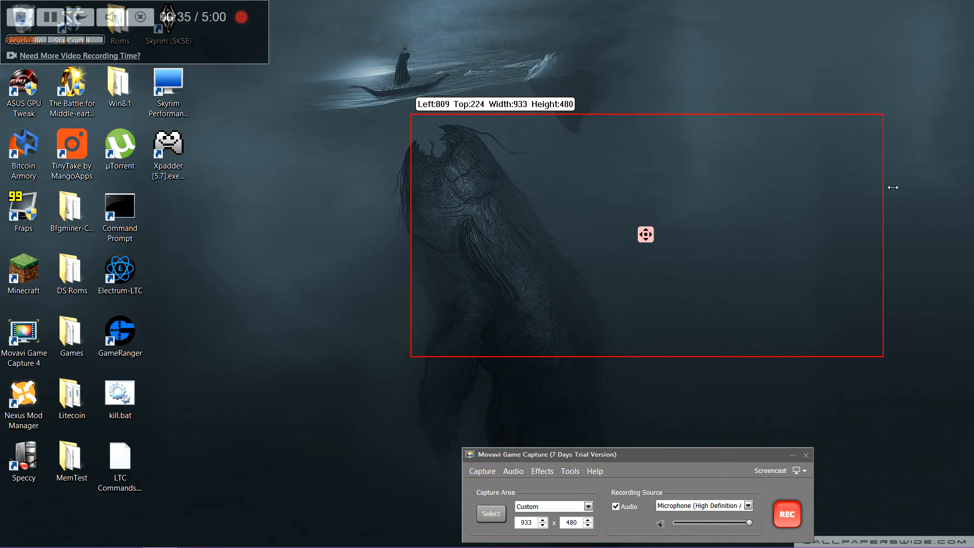
{"action": "left_click_drag", "start_coordinate": [884, 187], "coordinate": [901, 187]}
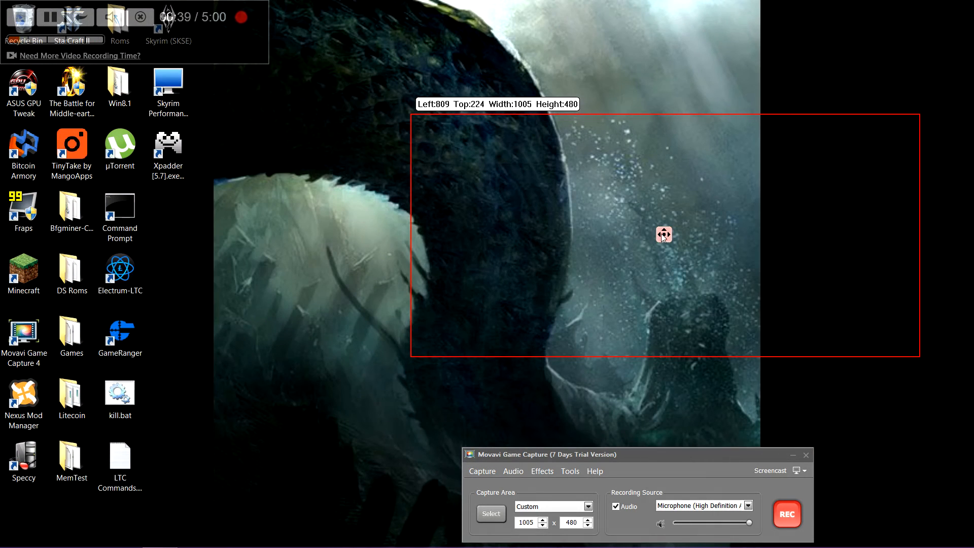
- Move the frame back toward the screen centre and make it 826 pixels tall
{"action": "left_click_drag", "start_coordinate": [663, 235], "coordinate": [253, 247]}
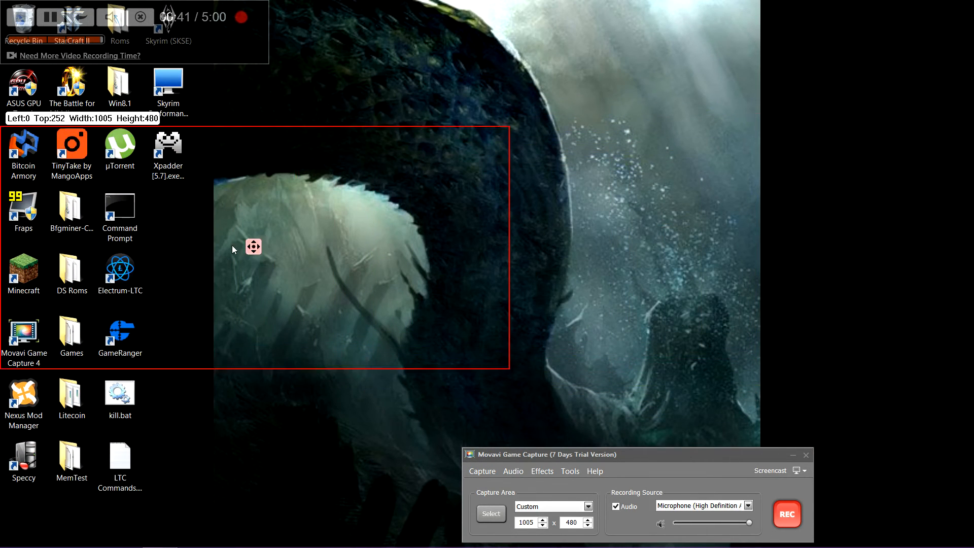
{"action": "left_click_drag", "start_coordinate": [254, 246], "coordinate": [580, 275]}
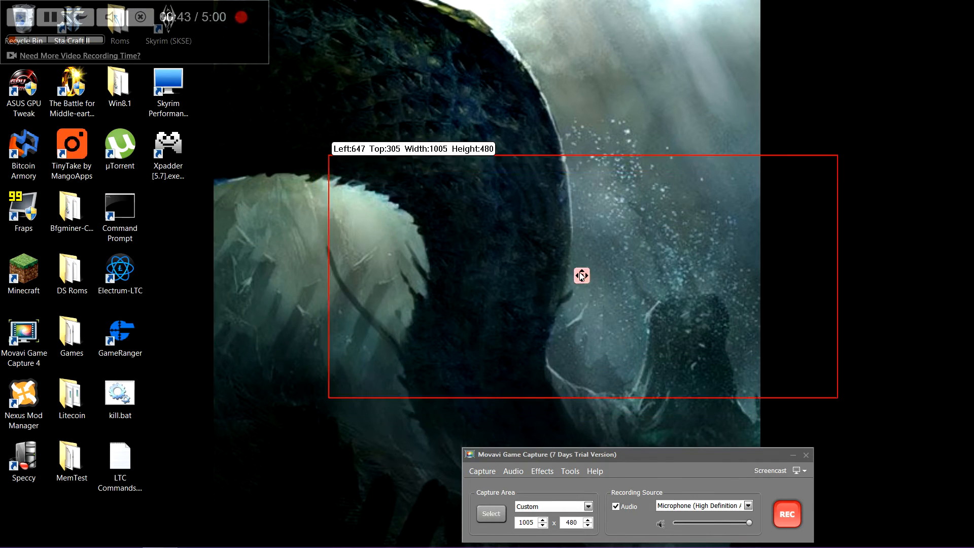
{"action": "left_click_drag", "start_coordinate": [581, 276], "coordinate": [599, 206]}
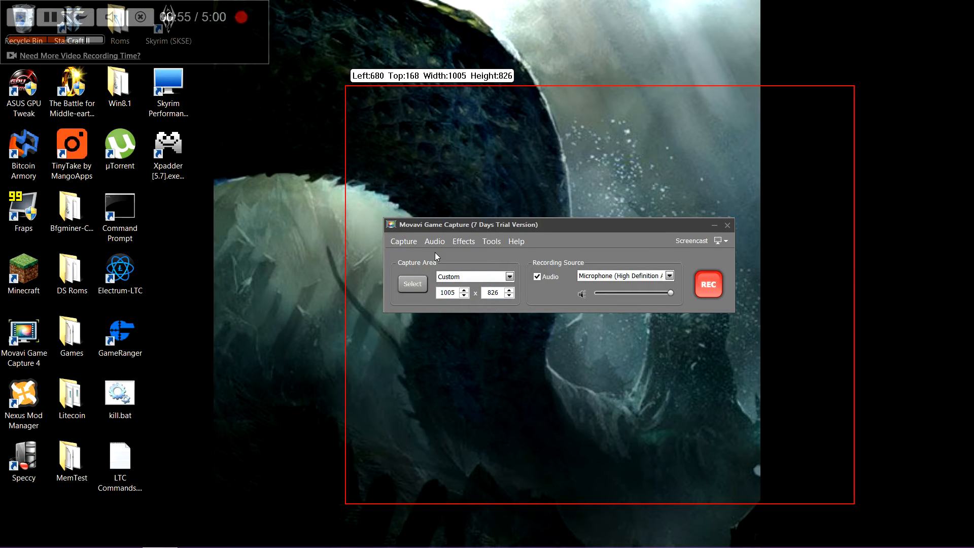
- Show the Capture menu listing recording, snapshot and options commands
{"action": "left_click", "coordinate": [403, 242]}
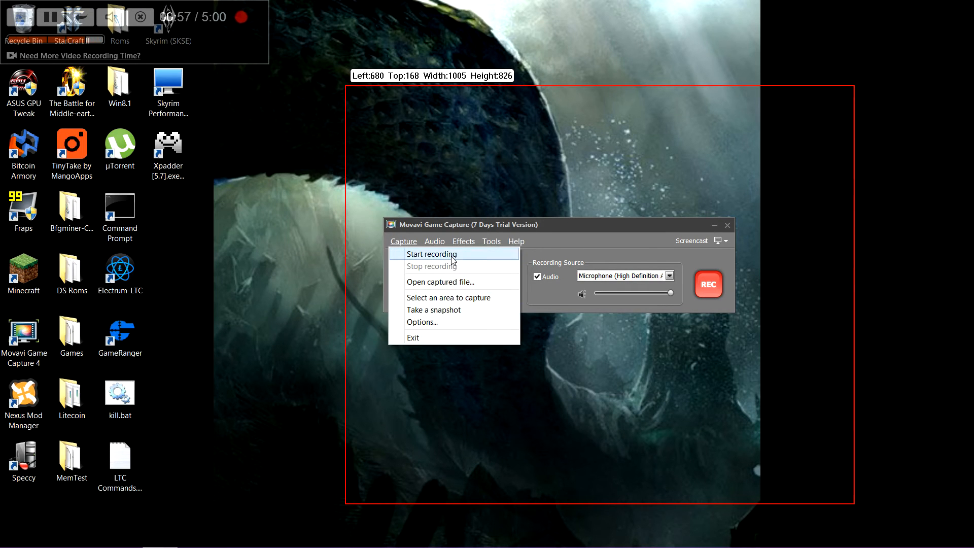
{"action": "mouse_move", "coordinate": [455, 281]}
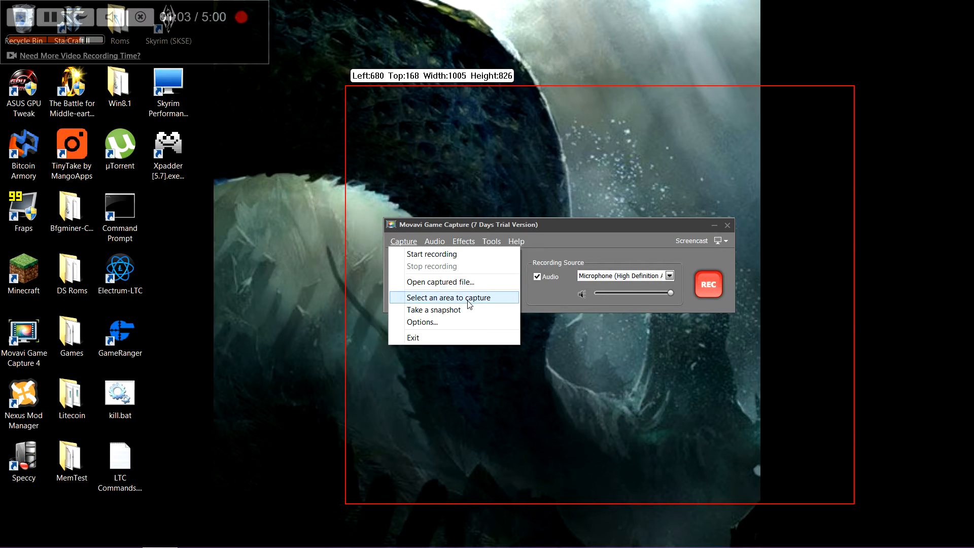
{"action": "mouse_move", "coordinate": [446, 310]}
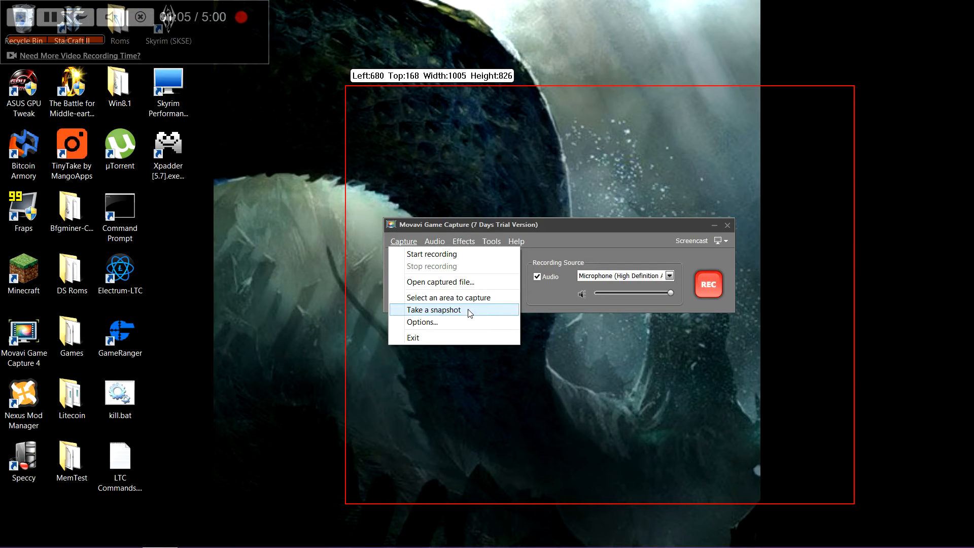
- In Preferences > Video, raise the maximum capture frame rate to 60
{"action": "left_click", "coordinate": [422, 321]}
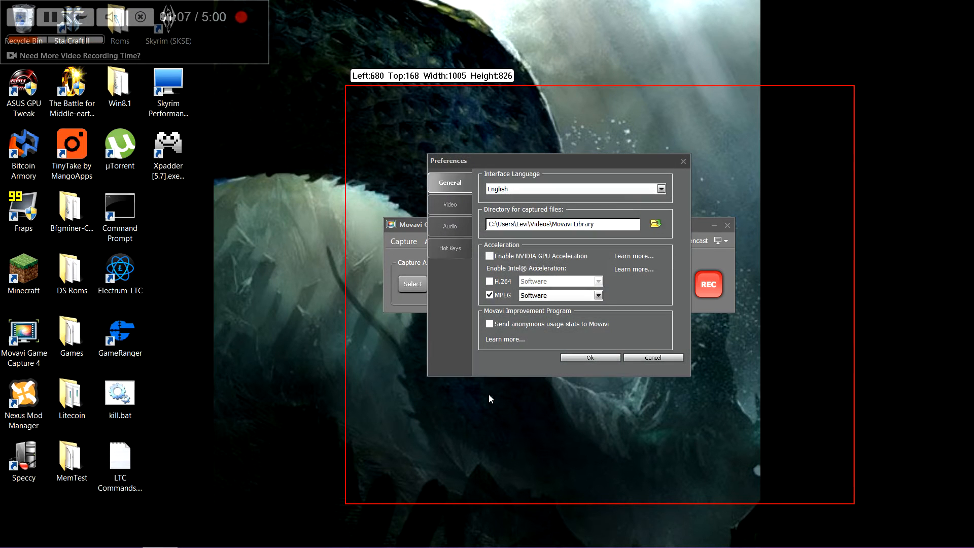
{"action": "left_click", "coordinate": [450, 204]}
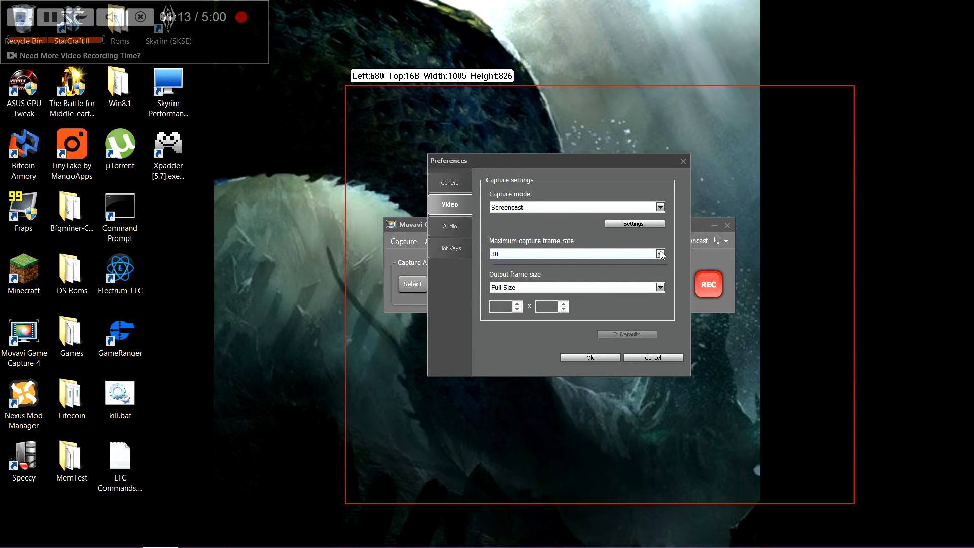
{"action": "left_click", "coordinate": [661, 251]}
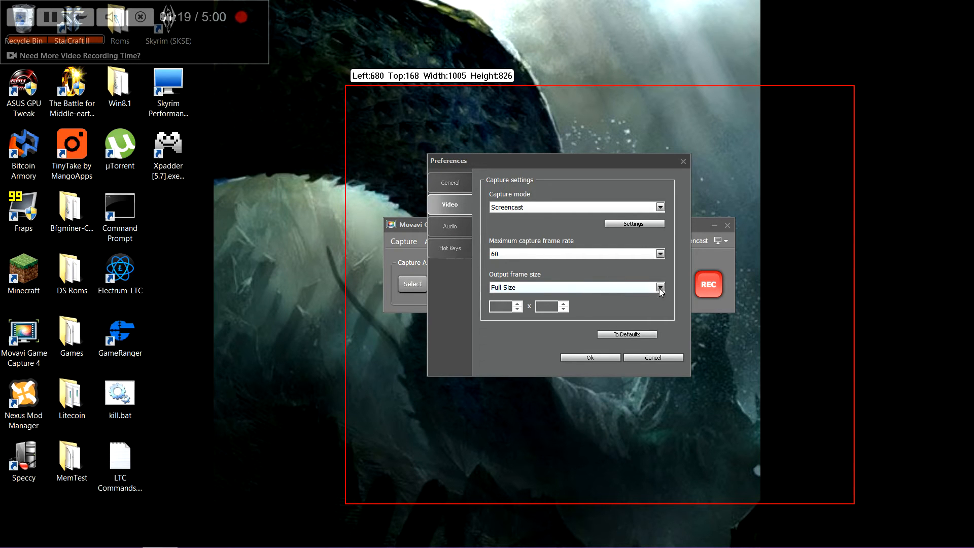
- Browse the Audio recording devices, Hot Keys and General preference pages
{"action": "left_click", "coordinate": [449, 225]}
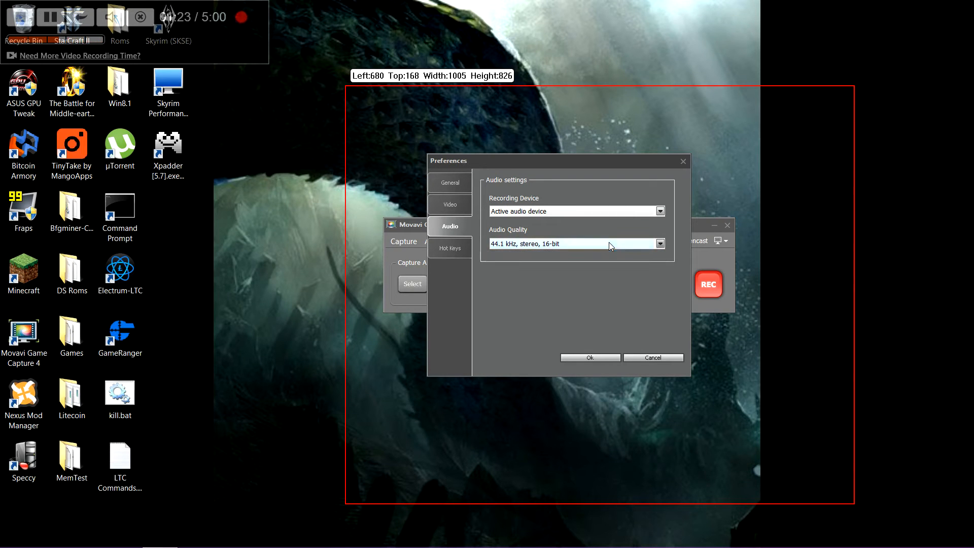
{"action": "left_click", "coordinate": [659, 212]}
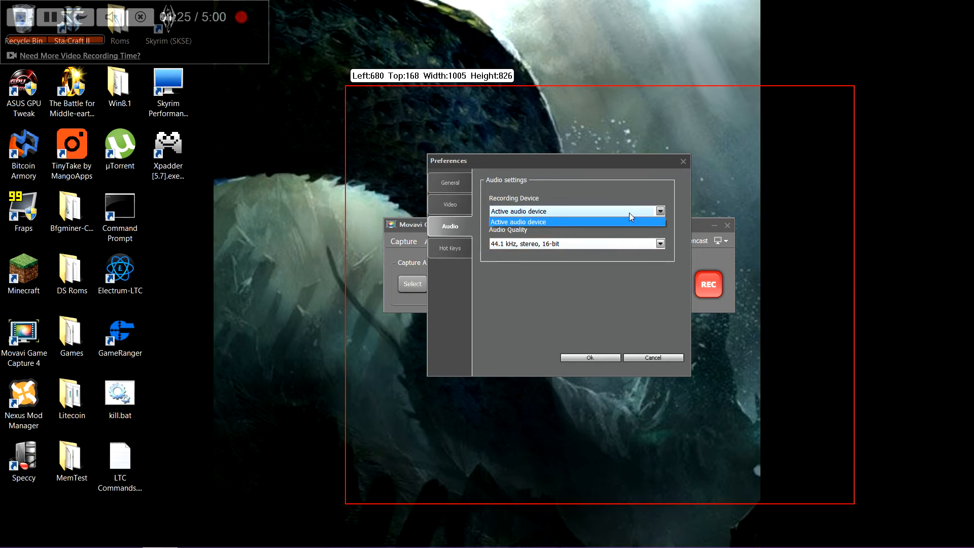
{"action": "left_click", "coordinate": [450, 248]}
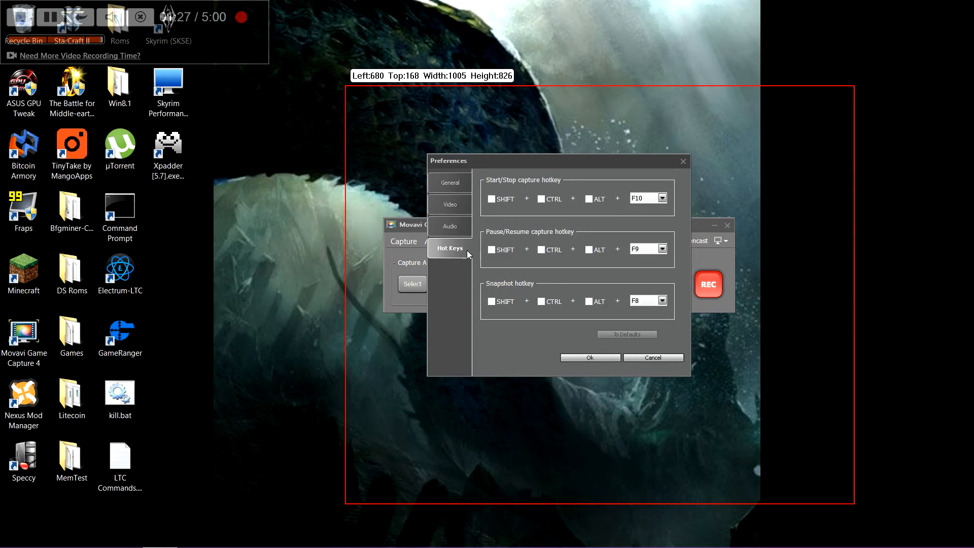
{"action": "left_click", "coordinate": [449, 204]}
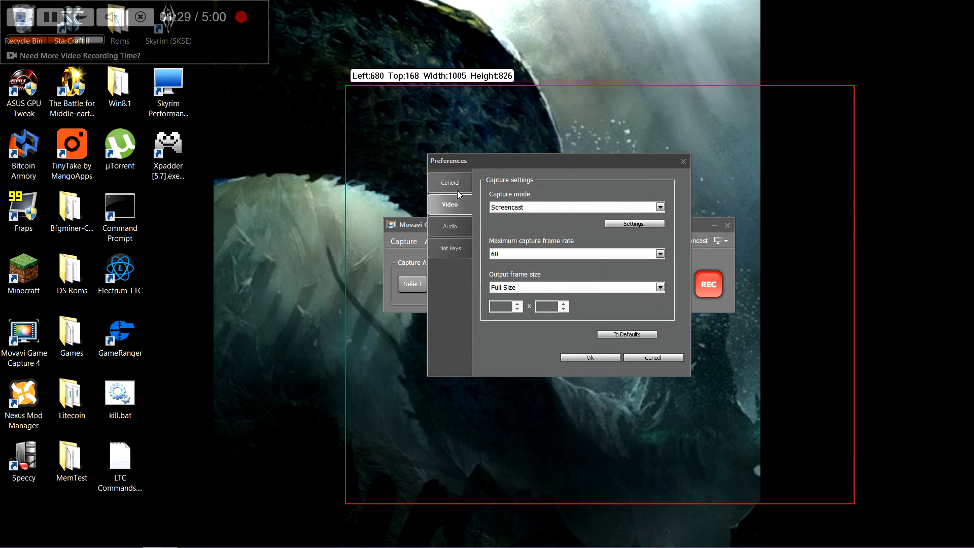
{"action": "left_click", "coordinate": [449, 182]}
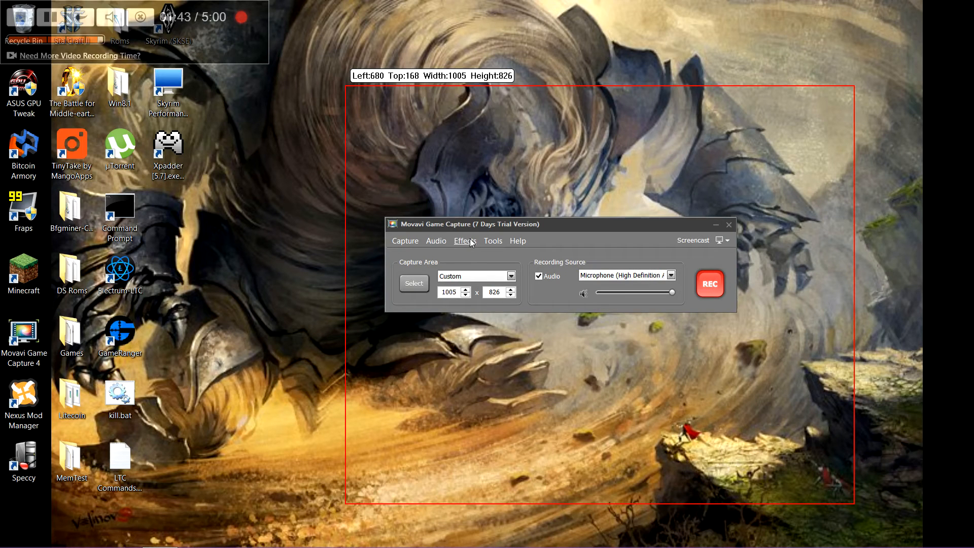
- Enable Hide cursor in the Effects menu and glance at the audio options
{"action": "left_click", "coordinate": [464, 240]}
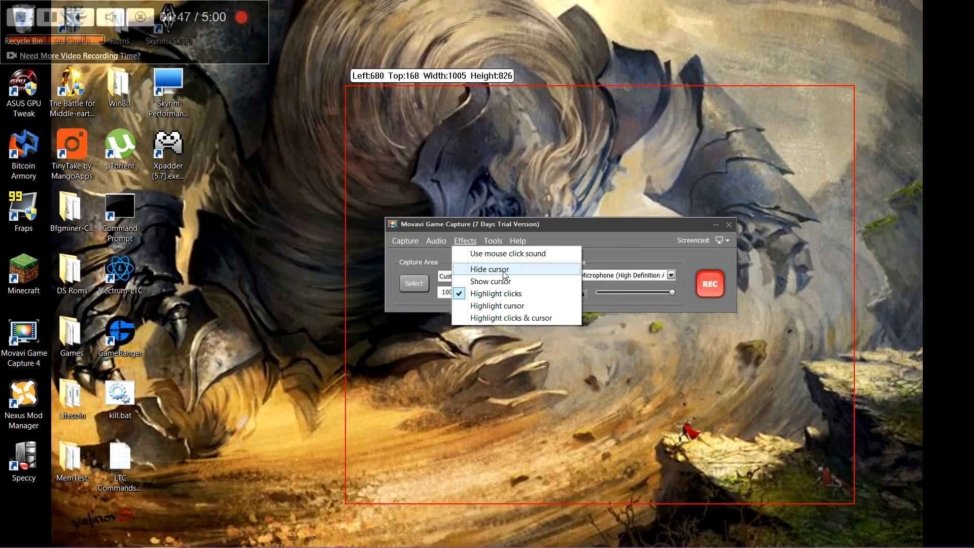
{"action": "left_click", "coordinate": [491, 269]}
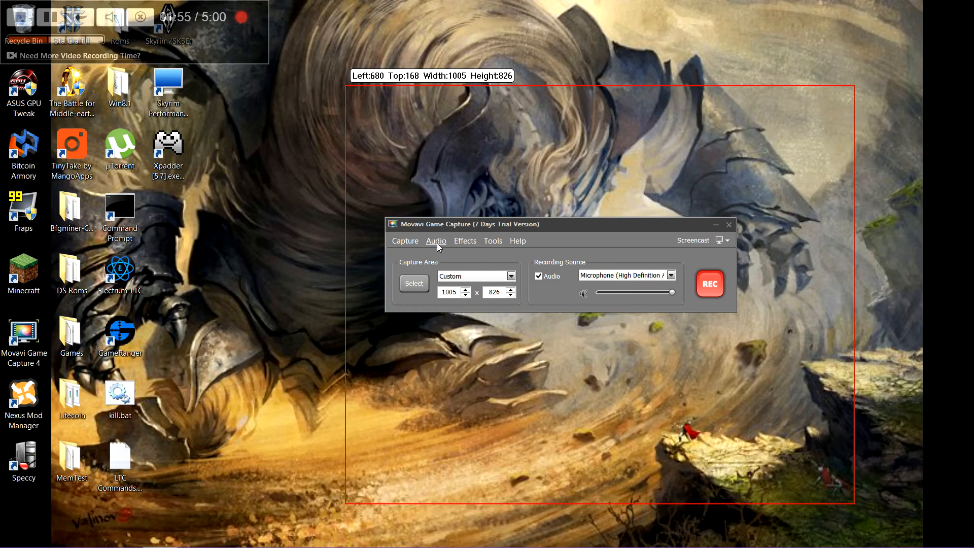
{"action": "left_click", "coordinate": [437, 240]}
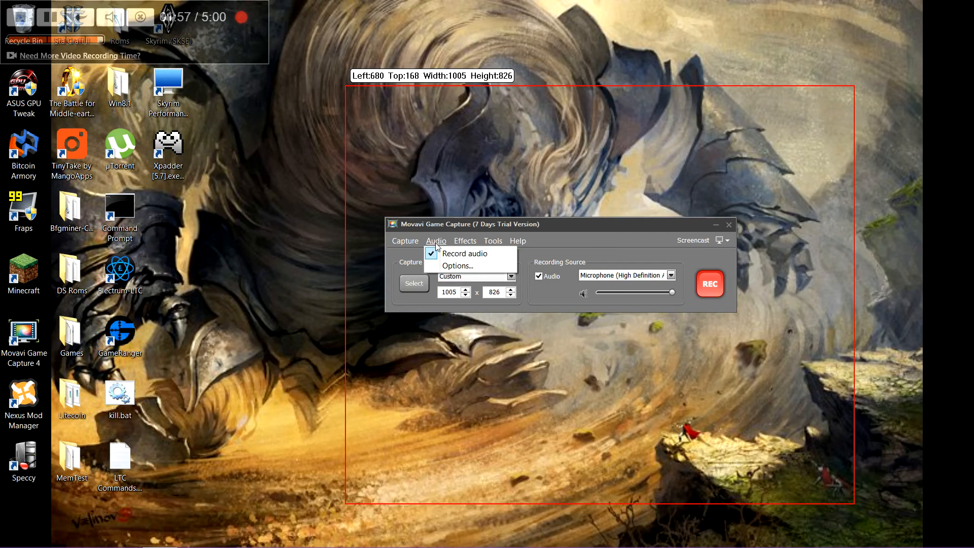
{"action": "left_click", "coordinate": [465, 240]}
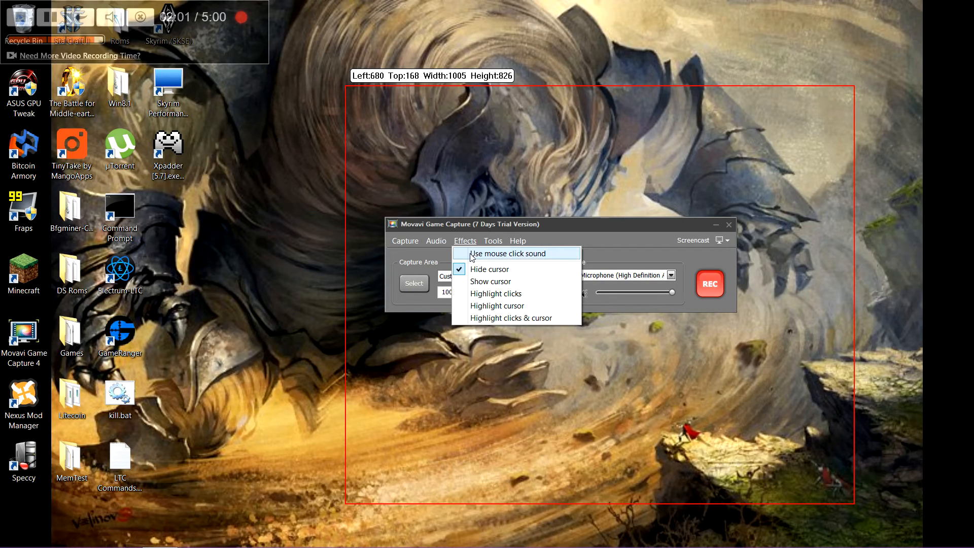
{"action": "mouse_move", "coordinate": [488, 262]}
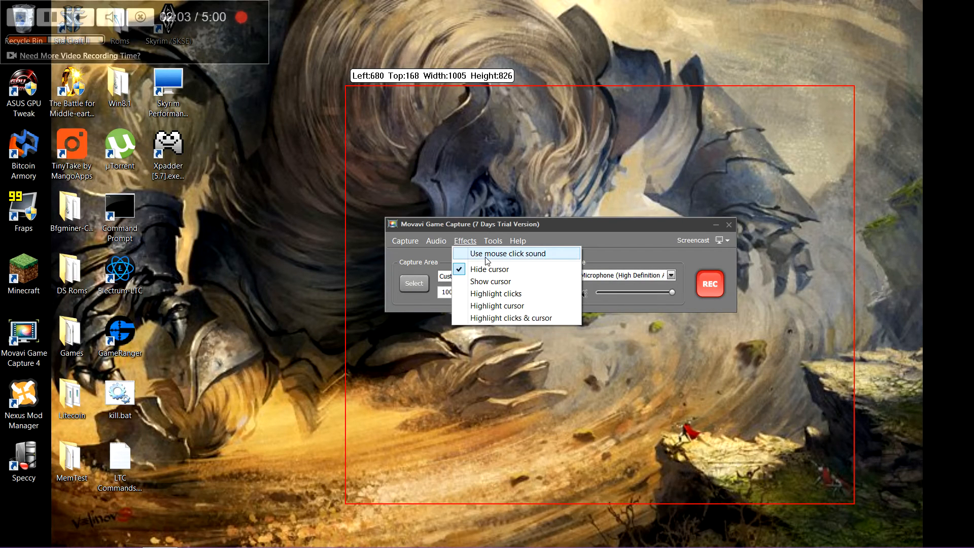
{"action": "mouse_move", "coordinate": [519, 281]}
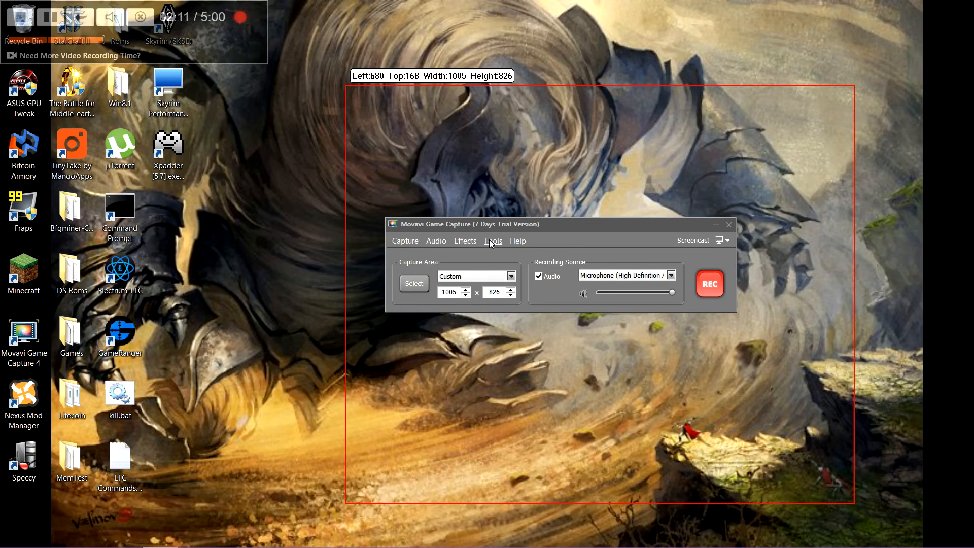
{"action": "mouse_move", "coordinate": [520, 259]}
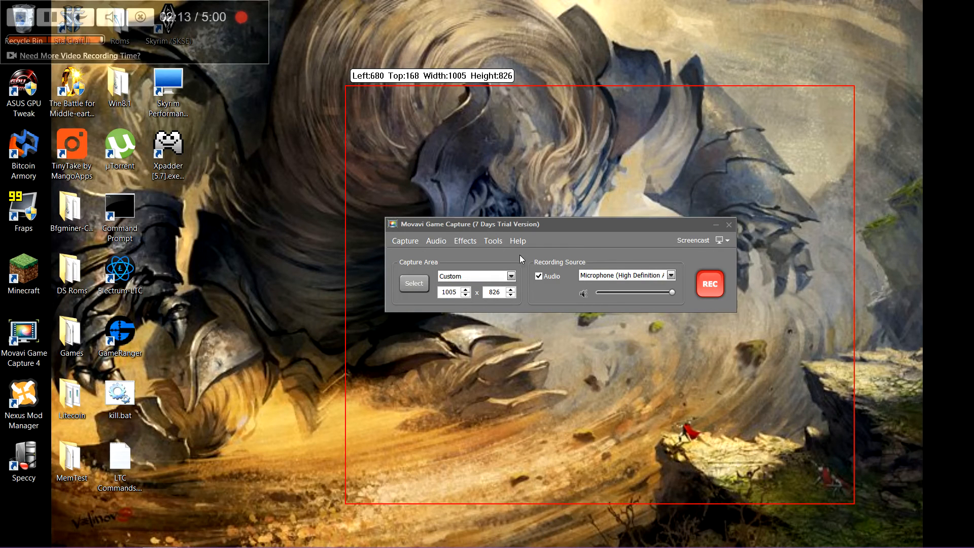
- Switch the capture mode to Capture Game, then reopen the mode list
{"action": "left_click", "coordinate": [728, 239]}
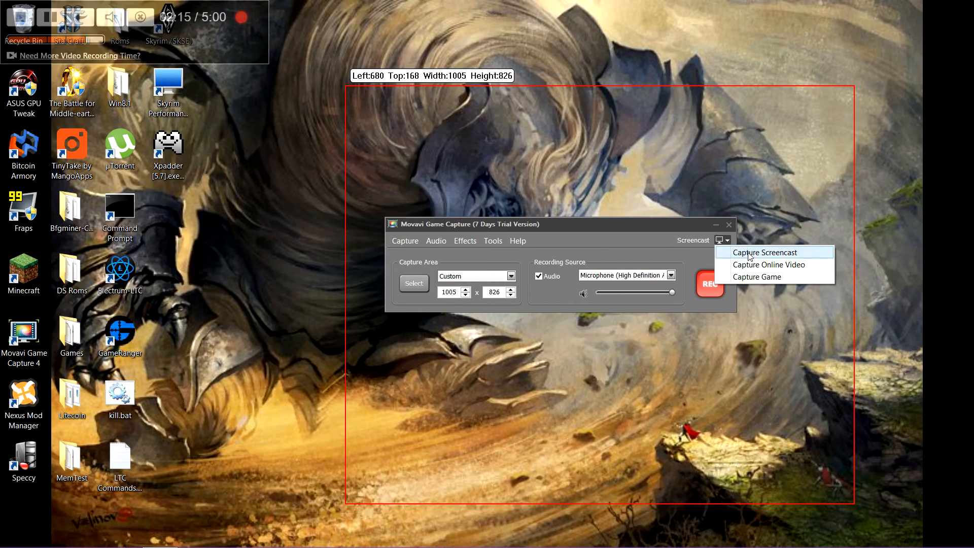
{"action": "left_click", "coordinate": [757, 276]}
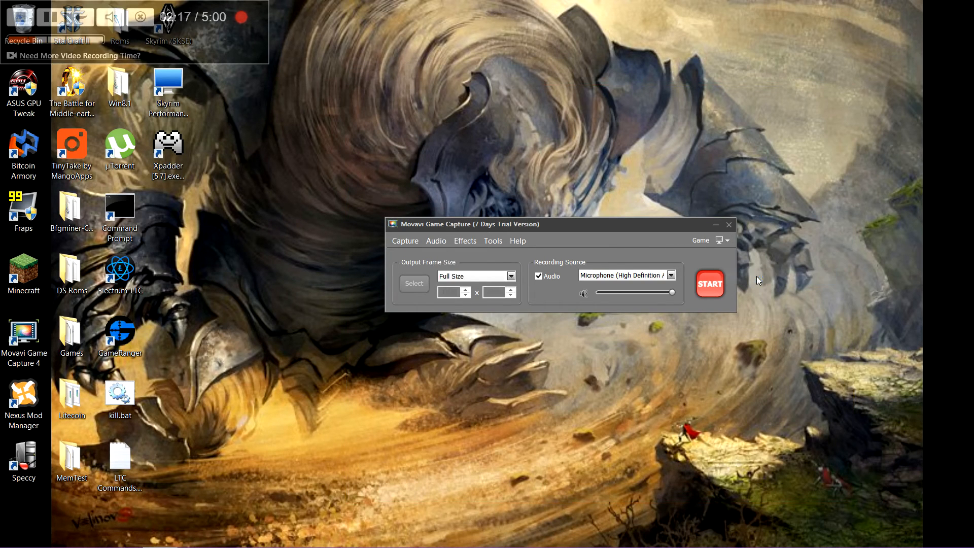
{"action": "left_click", "coordinate": [720, 239]}
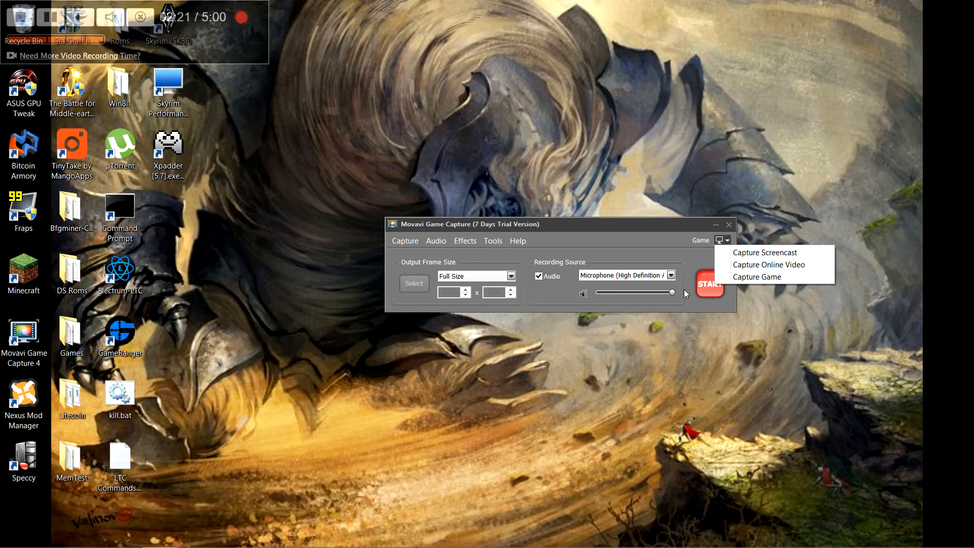
{"action": "mouse_move", "coordinate": [207, 272]}
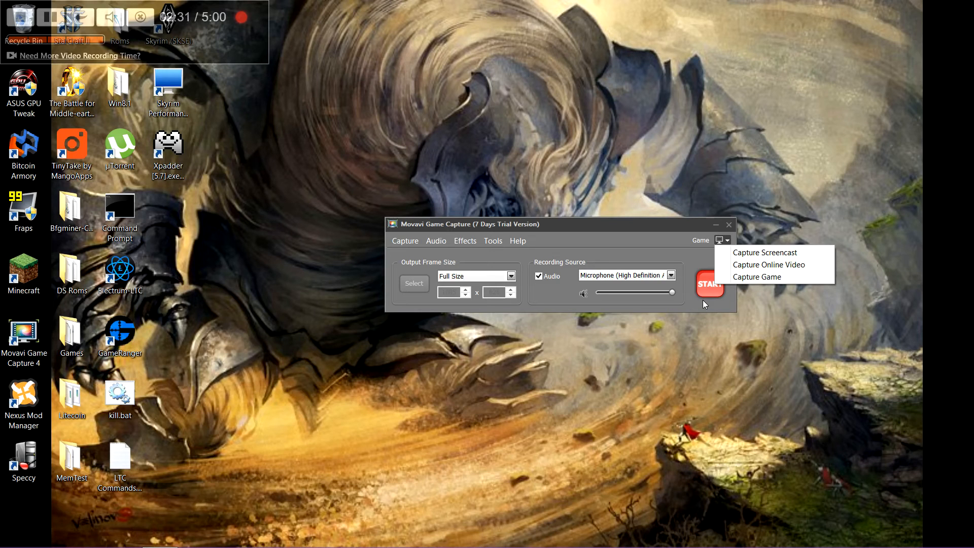
{"action": "mouse_move", "coordinate": [762, 276]}
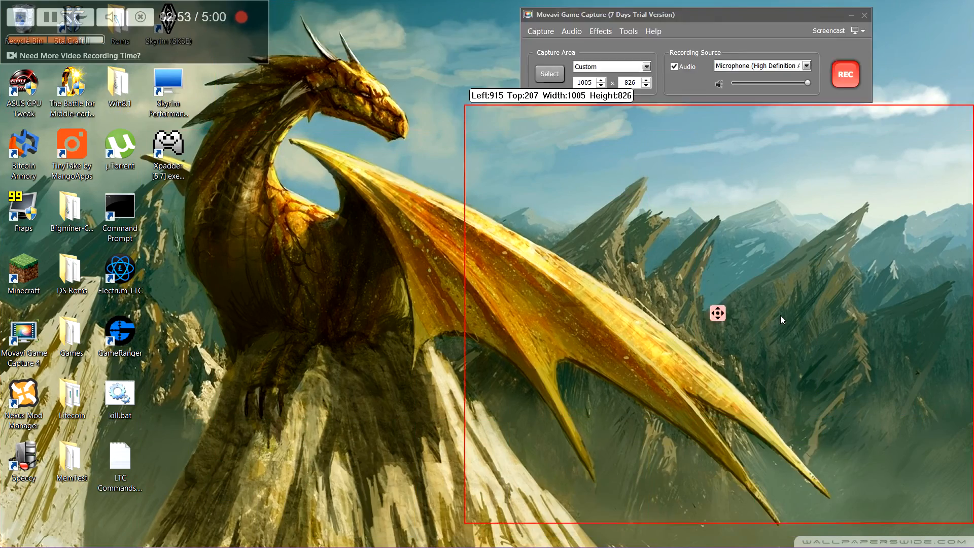
- Drag the 1005×826 capture frame around the desktop to Left 762, Top 69
{"action": "left_click_drag", "start_coordinate": [718, 313], "coordinate": [477, 337]}
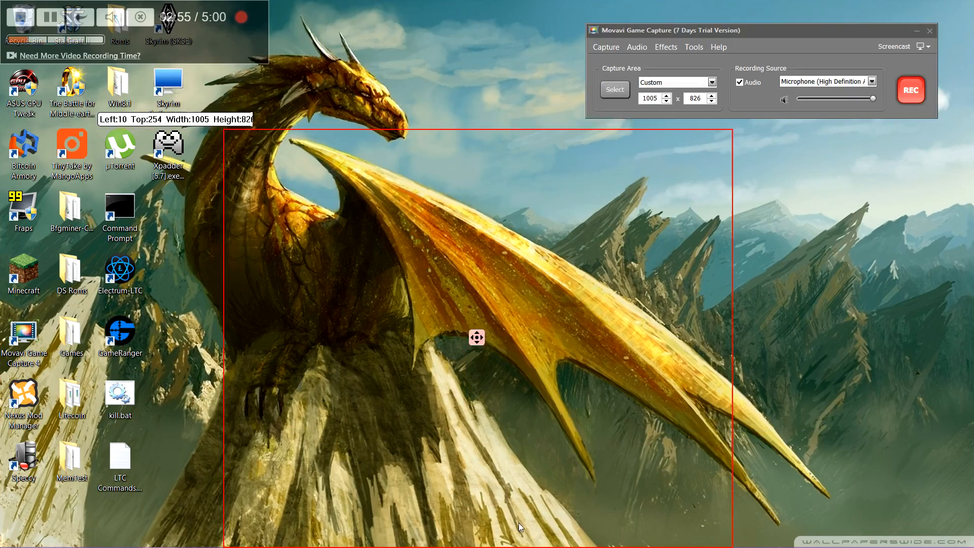
{"action": "left_click_drag", "start_coordinate": [477, 337], "coordinate": [323, 256]}
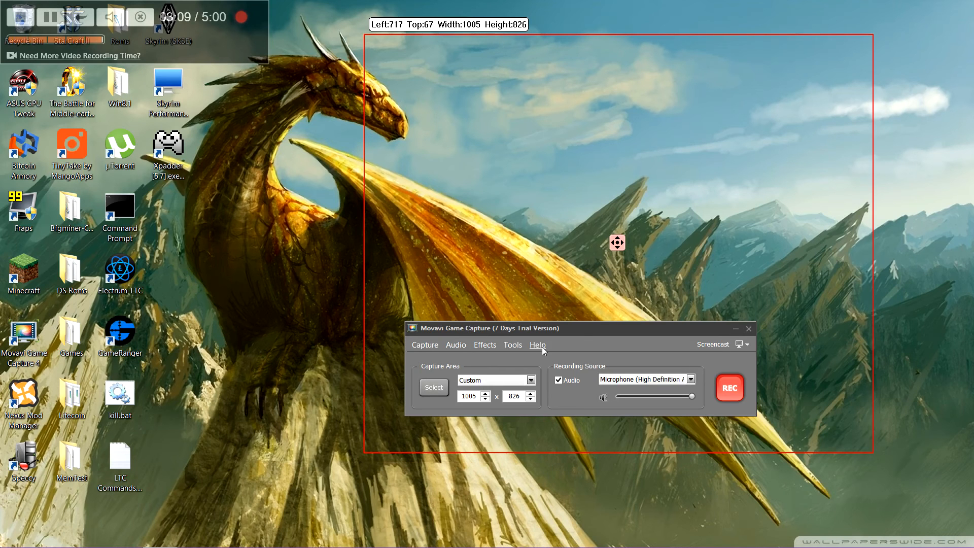
{"action": "left_click_drag", "start_coordinate": [501, 328], "coordinate": [500, 363]}
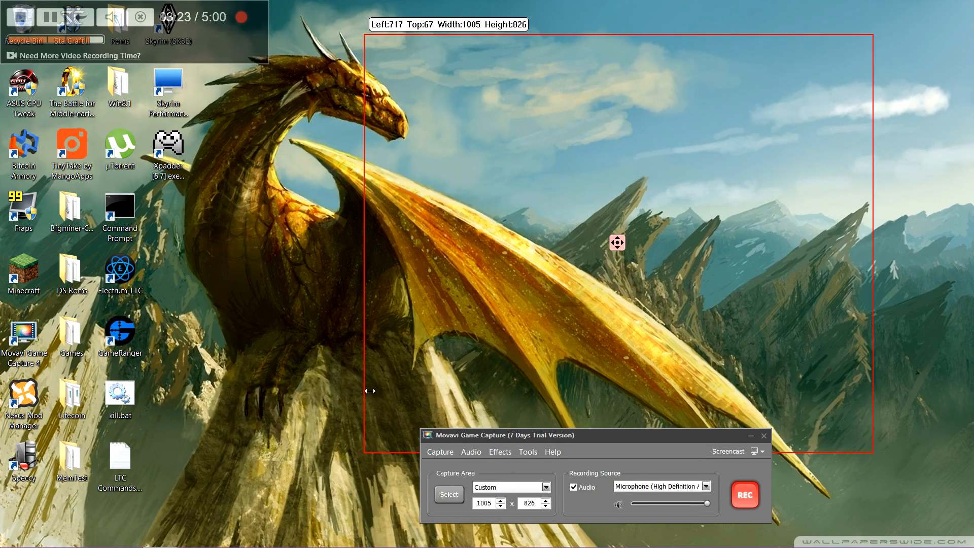
{"action": "mouse_move", "coordinate": [323, 268]}
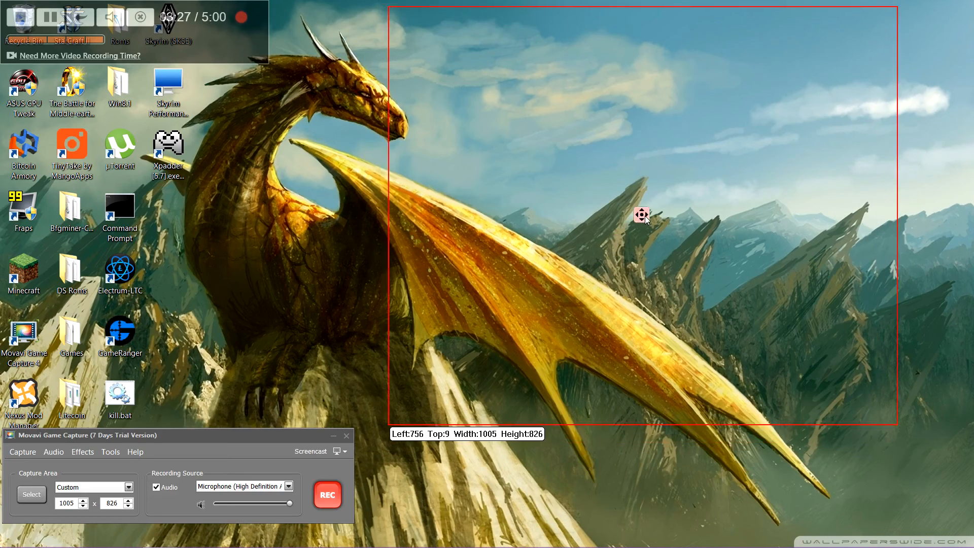
{"action": "left_click_drag", "start_coordinate": [641, 214], "coordinate": [716, 212]}
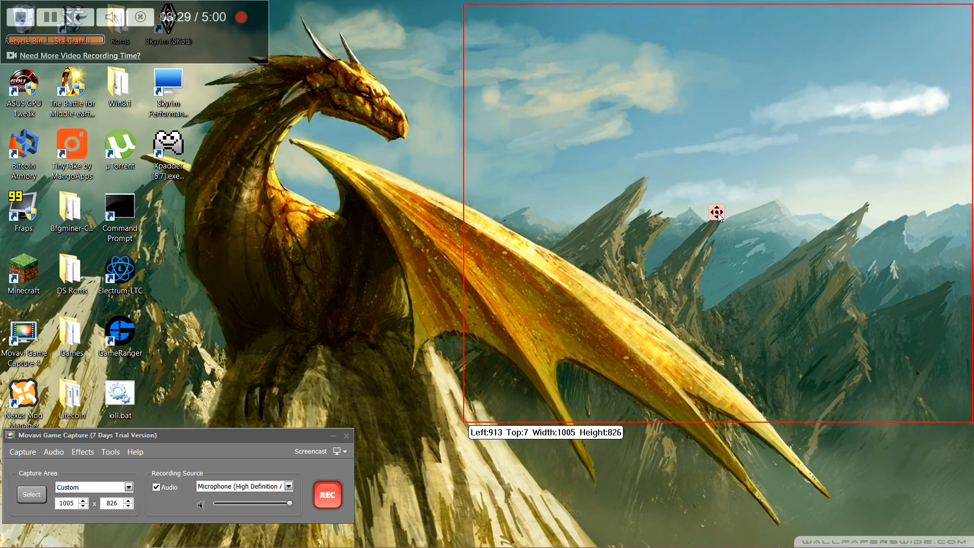
{"action": "left_click_drag", "start_coordinate": [716, 212], "coordinate": [640, 243]}
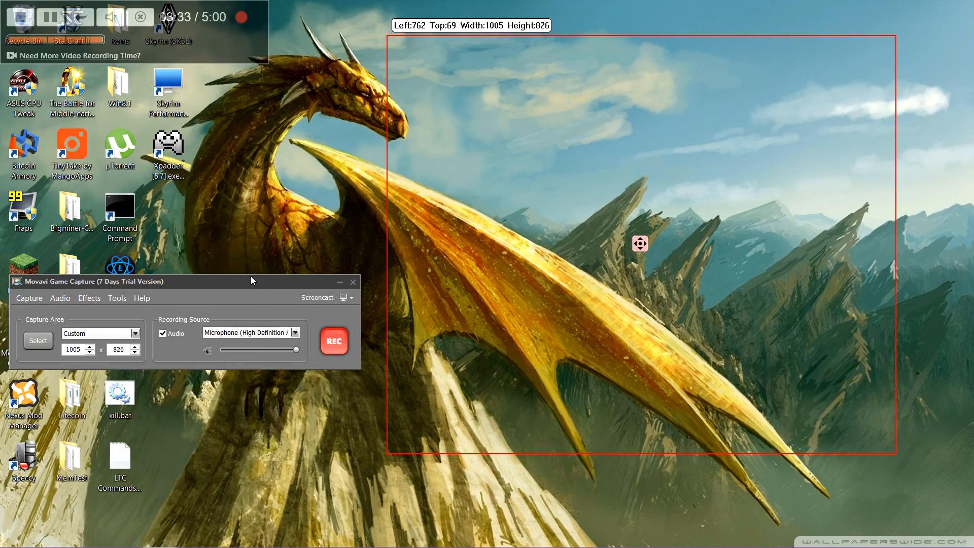
{"action": "mouse_move", "coordinate": [182, 308]}
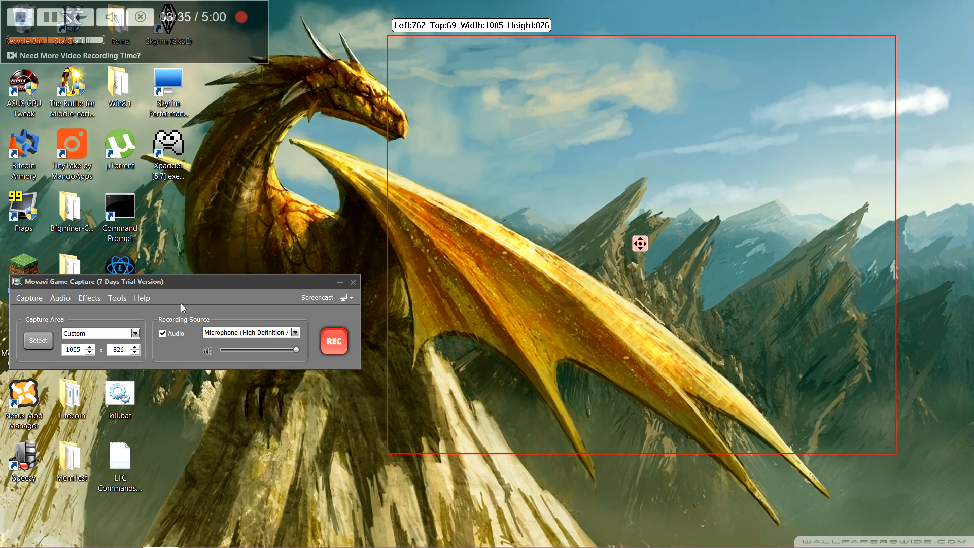
{"action": "left_click", "coordinate": [142, 298]}
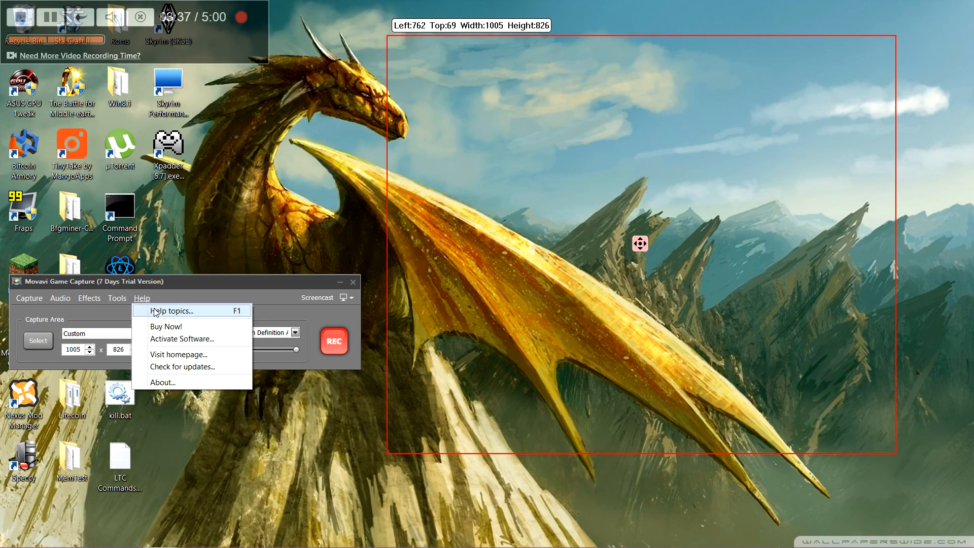
{"action": "left_click", "coordinate": [117, 298]}
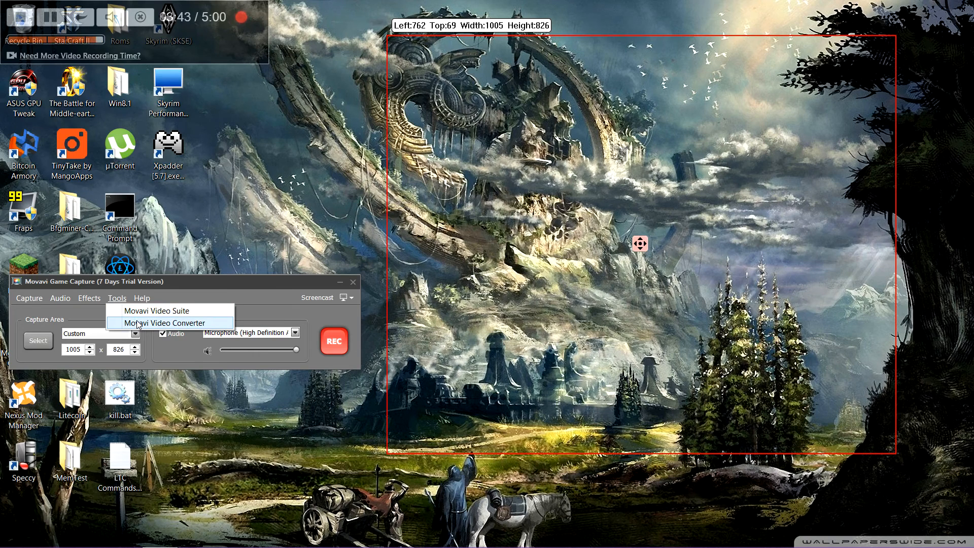
{"action": "left_click", "coordinate": [142, 298]}
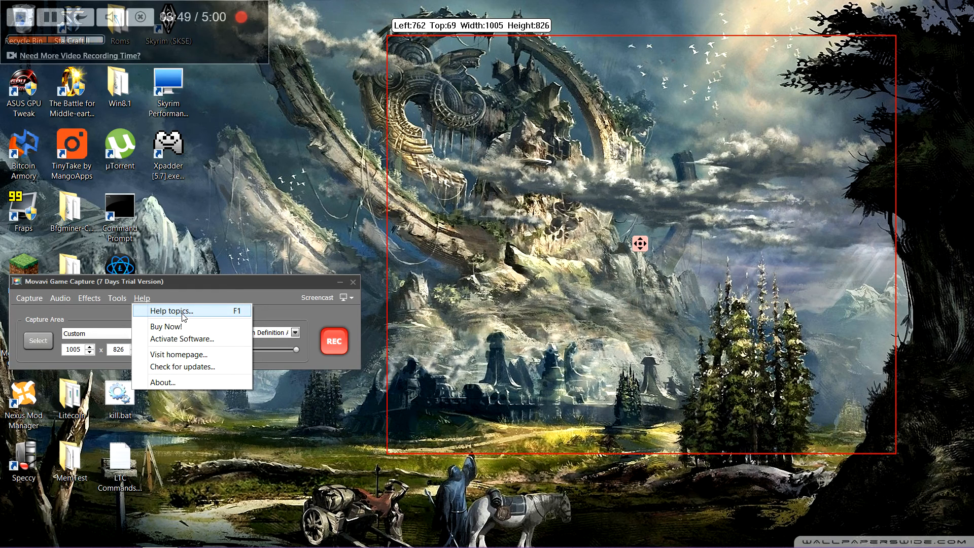
{"action": "mouse_move", "coordinate": [194, 339]}
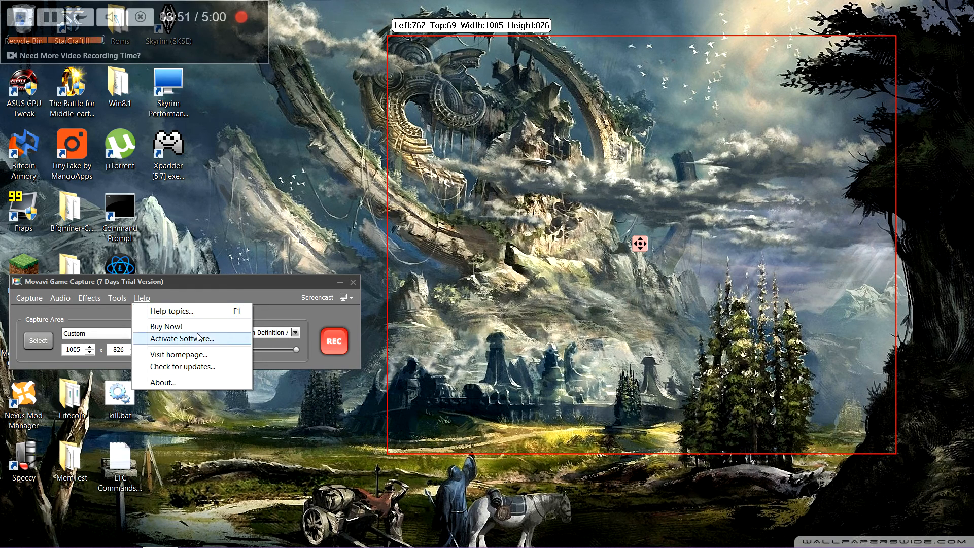
{"action": "left_click", "coordinate": [89, 298]}
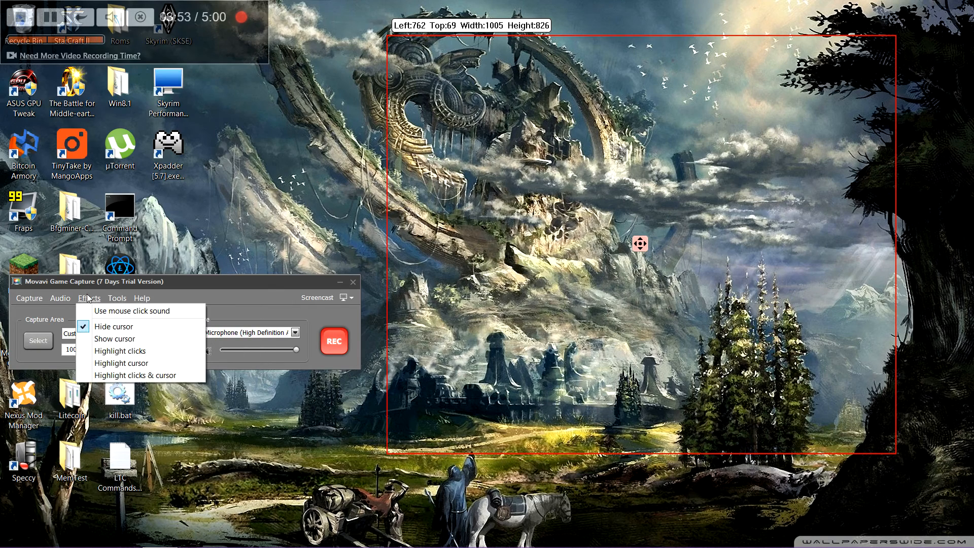
{"action": "left_click", "coordinate": [28, 298]}
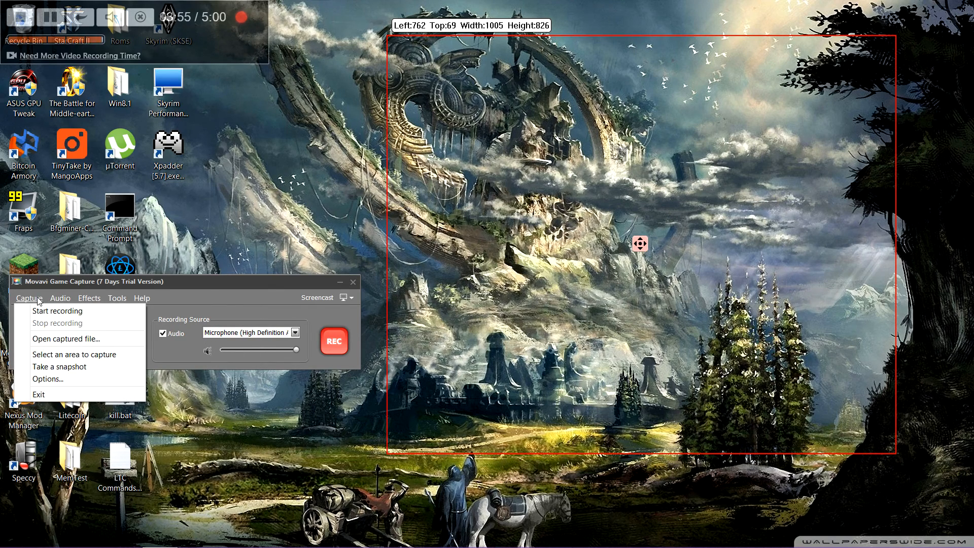
{"action": "left_click", "coordinate": [89, 297]}
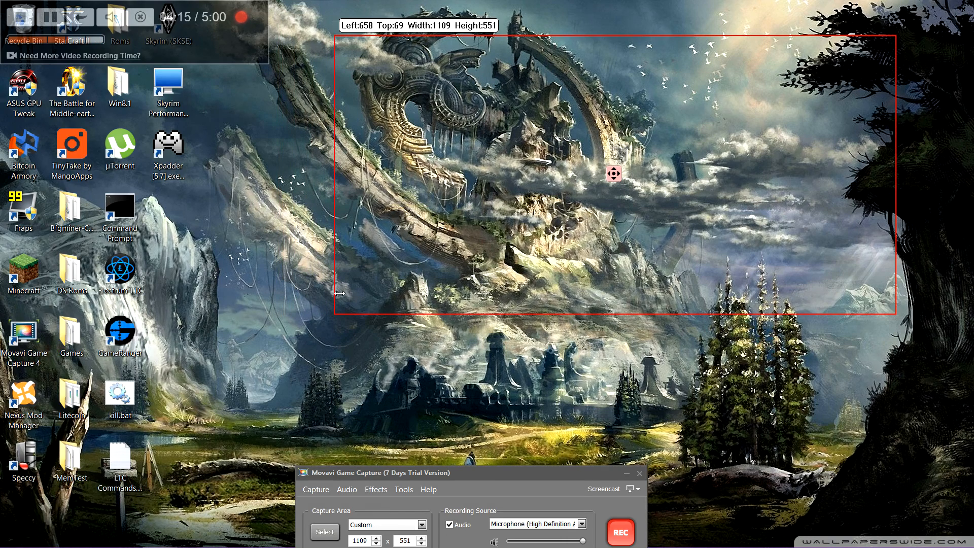
{"action": "mouse_move", "coordinate": [590, 308]}
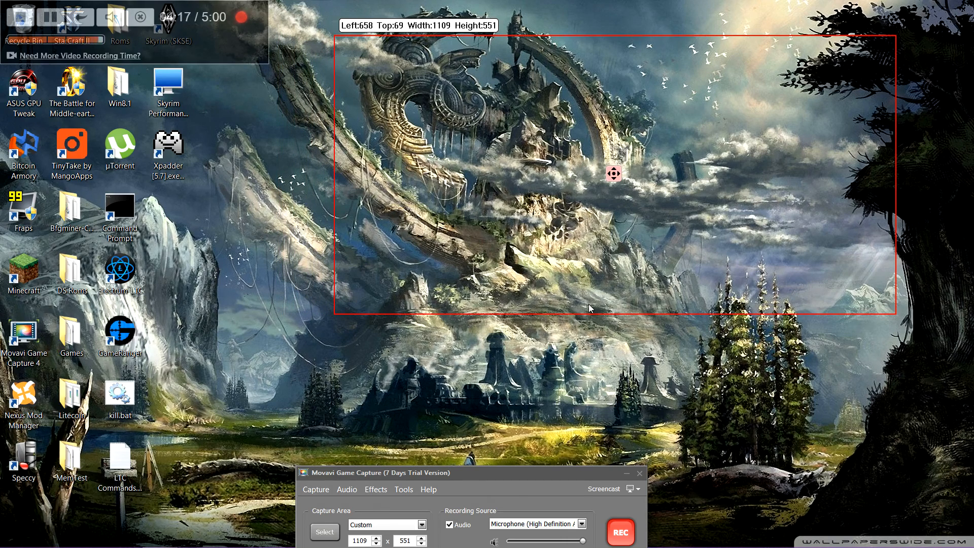
{"action": "mouse_move", "coordinate": [583, 315]}
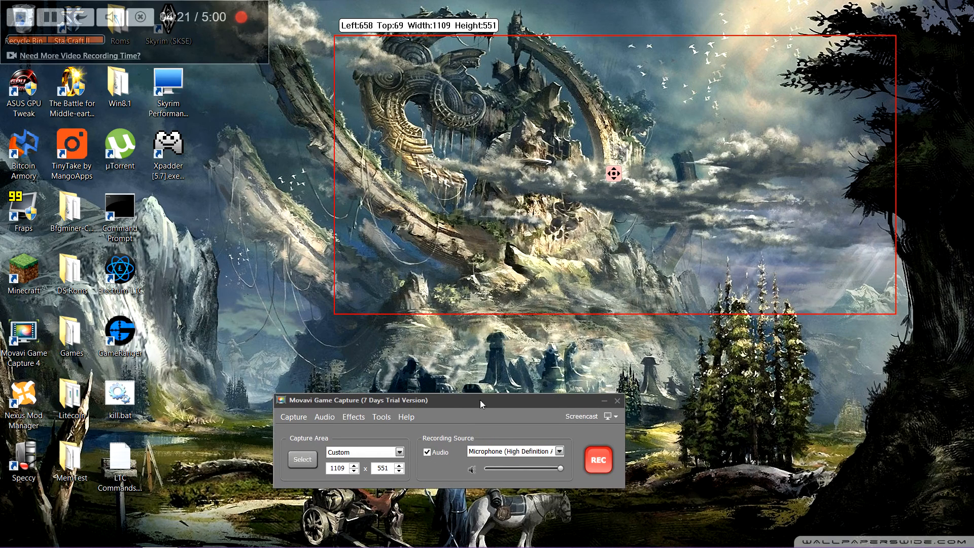
{"action": "mouse_move", "coordinate": [489, 350]}
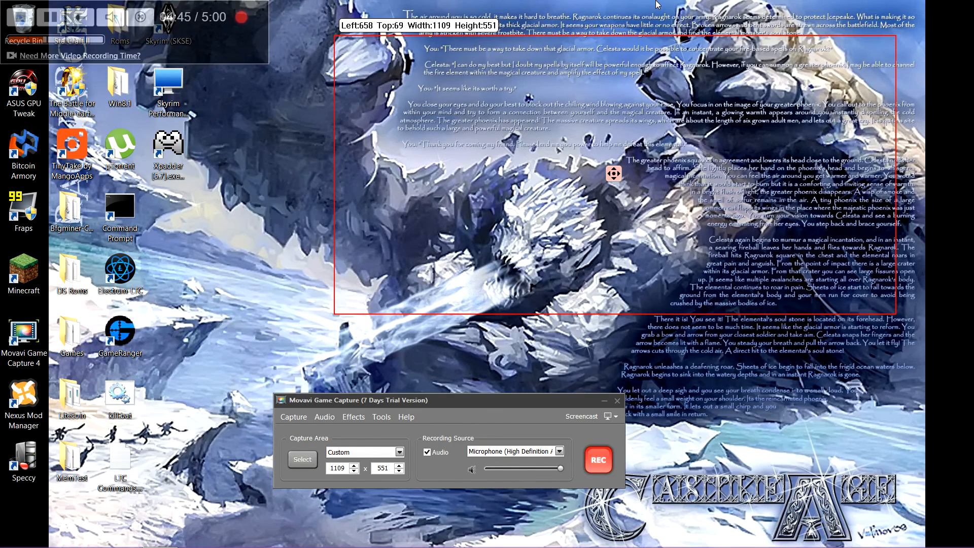
{"action": "mouse_move", "coordinate": [570, 176]}
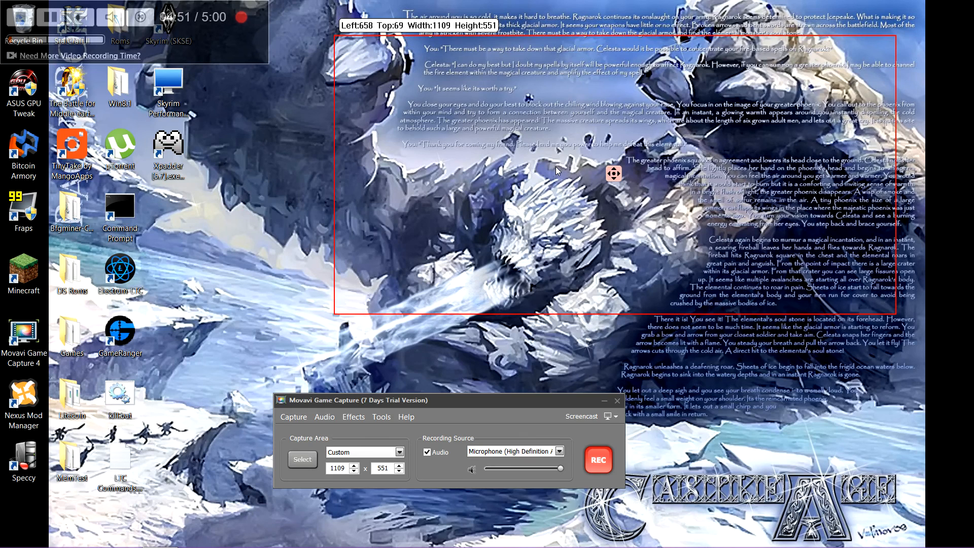
{"action": "mouse_move", "coordinate": [523, 166]}
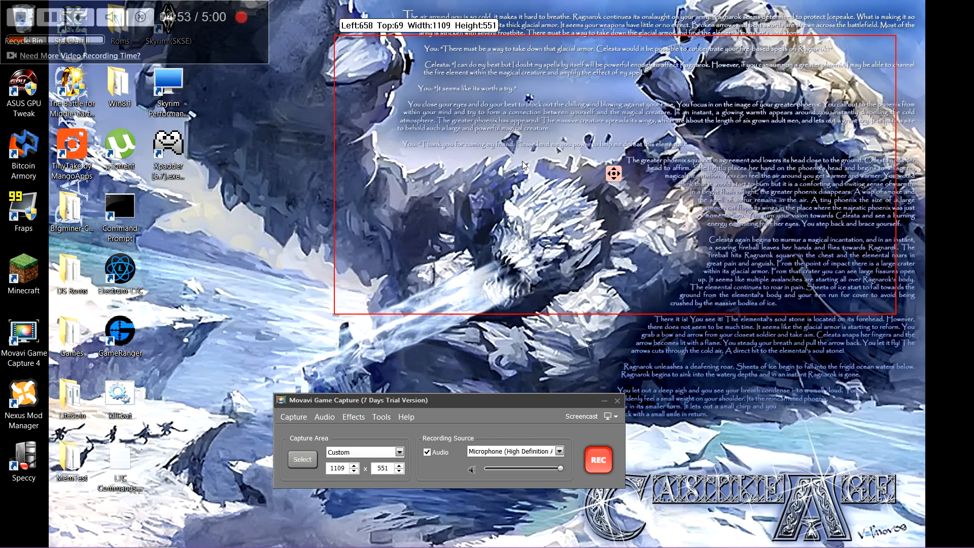